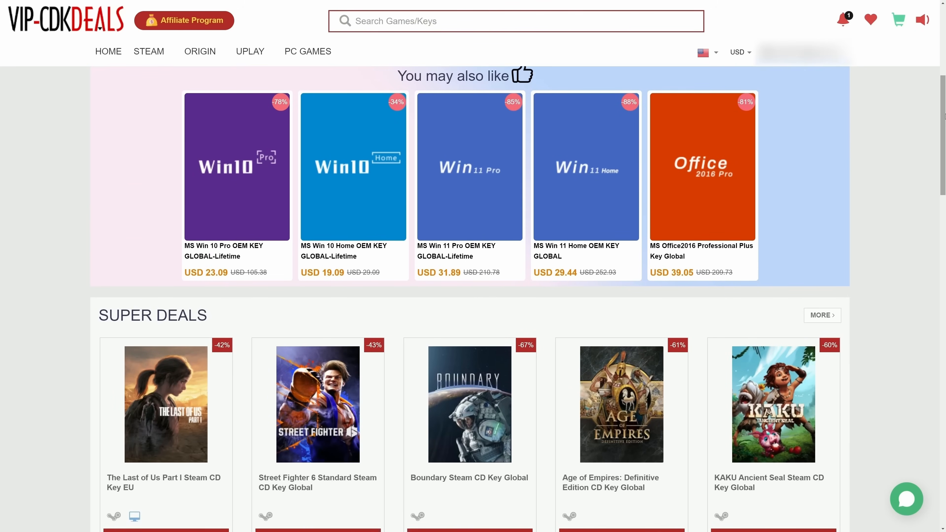
- Scroll the You may also like list toward the MS Win 10 Pro OEM KEY GLOBAL-Lifetime card
scroll(down, 3)
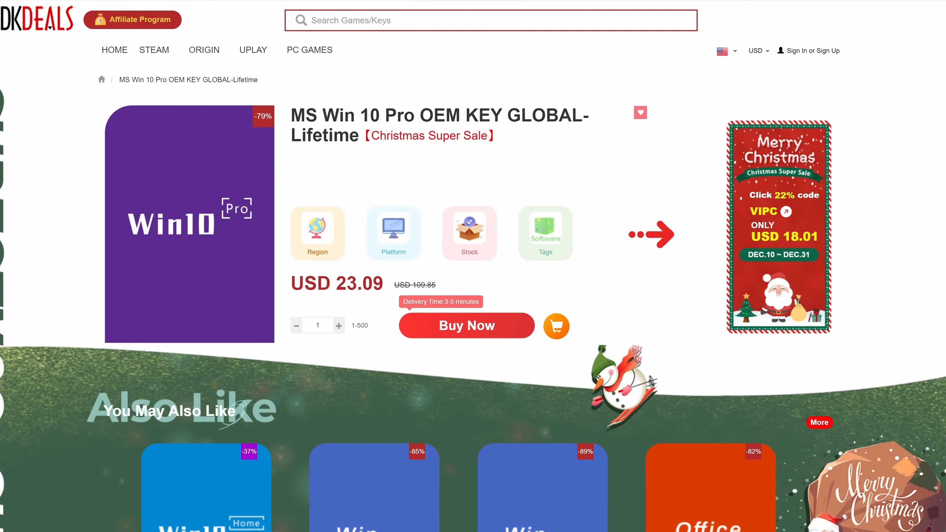
- Apply promo code GPC20 and submit the Win 11 Pro key order at USD 22.32
click(465, 325)
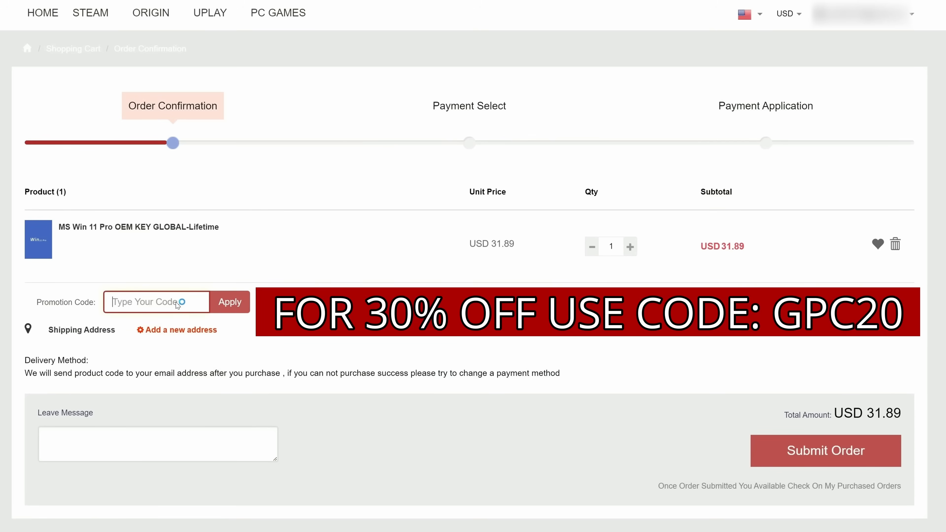
text(GPC20)
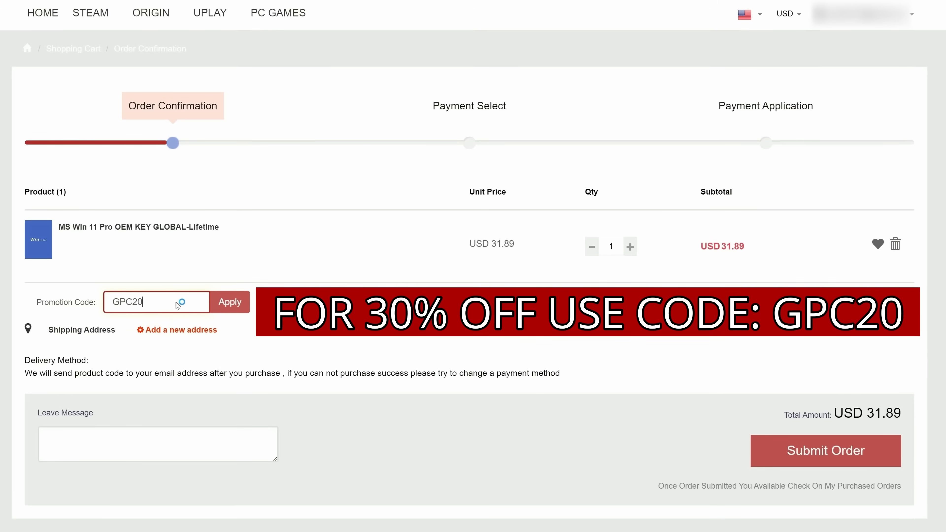
click(229, 302)
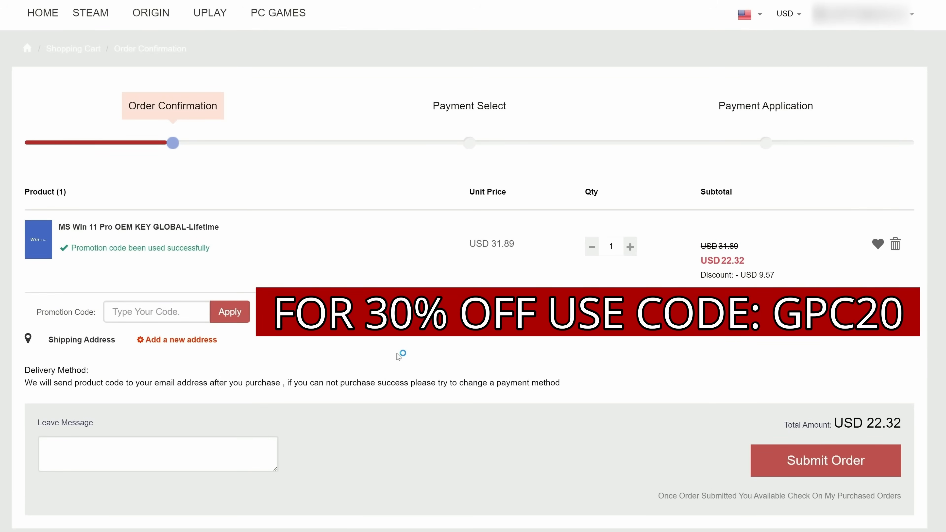
click(824, 460)
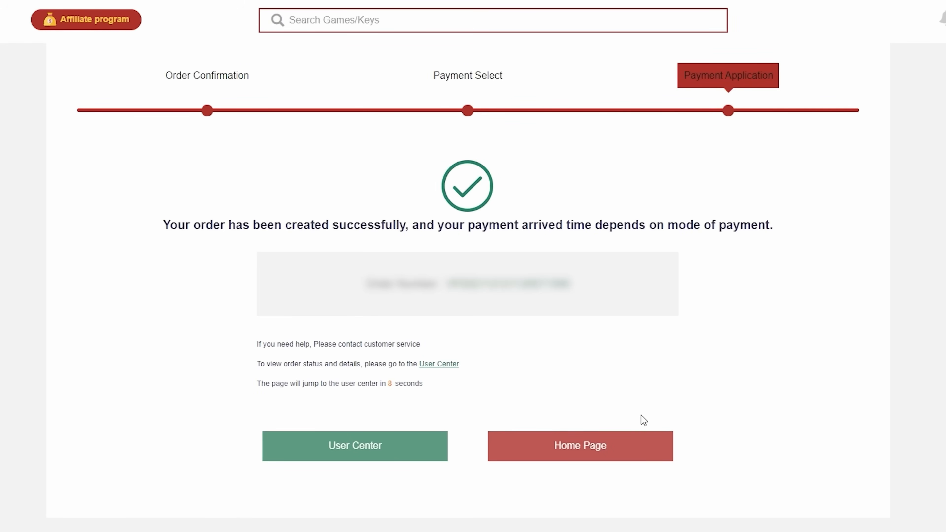
- Search Windows for 'activate' and reach Activation settings' Change product key dialog
click(14, 519)
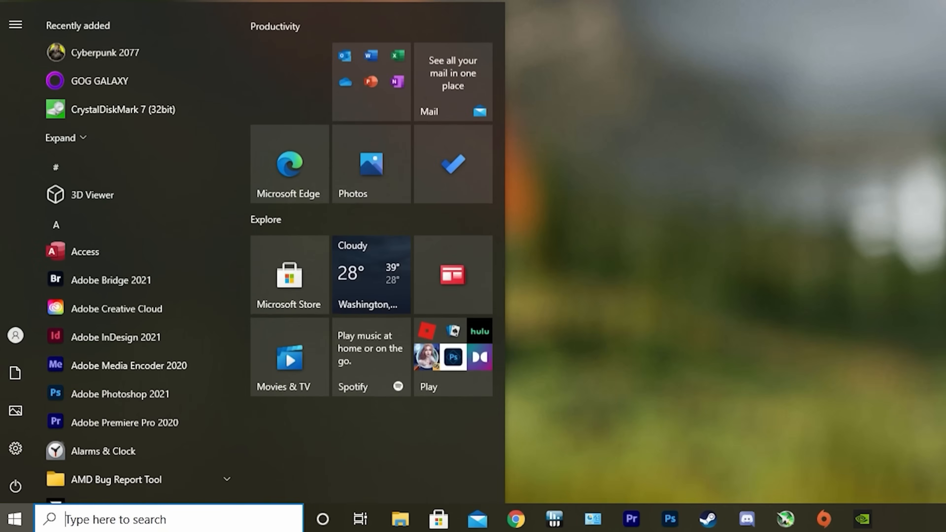
text(activate)
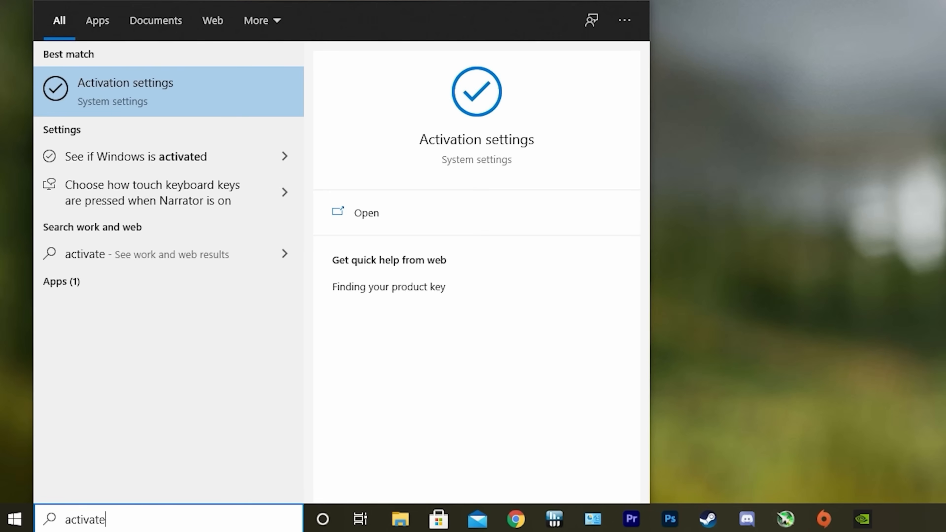
click(365, 213)
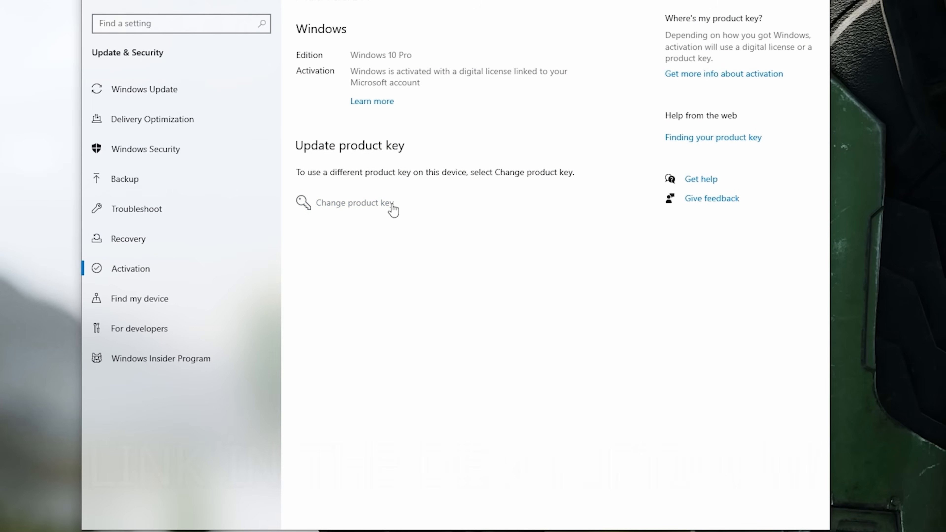
click(353, 202)
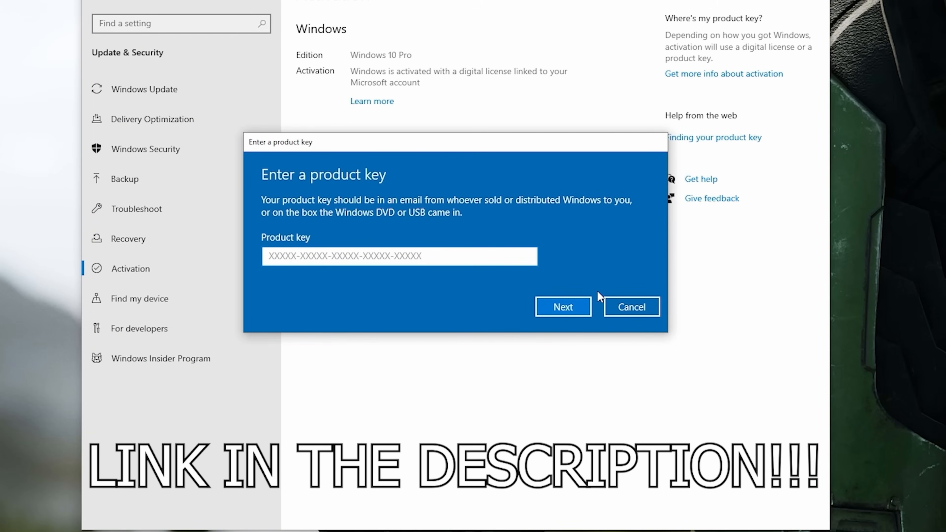